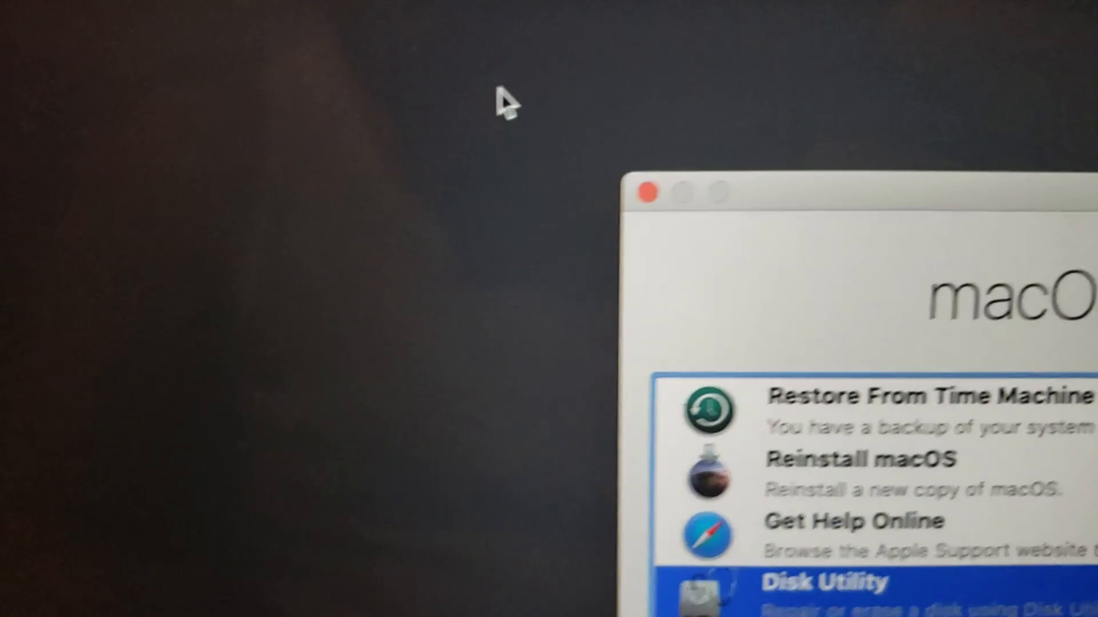
Launch Terminal from the Utilities menu to get a root bash prompt
click(254, 89)
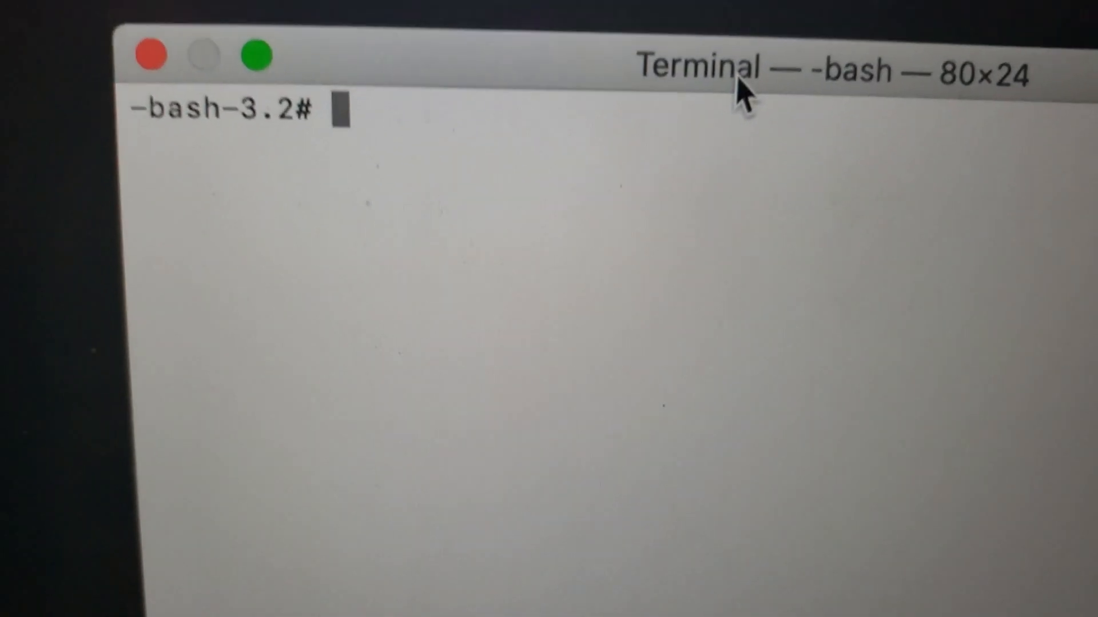
Run date to display the current system date (Tue Aug 17 07:00:26 UTC 2021)
text(da)
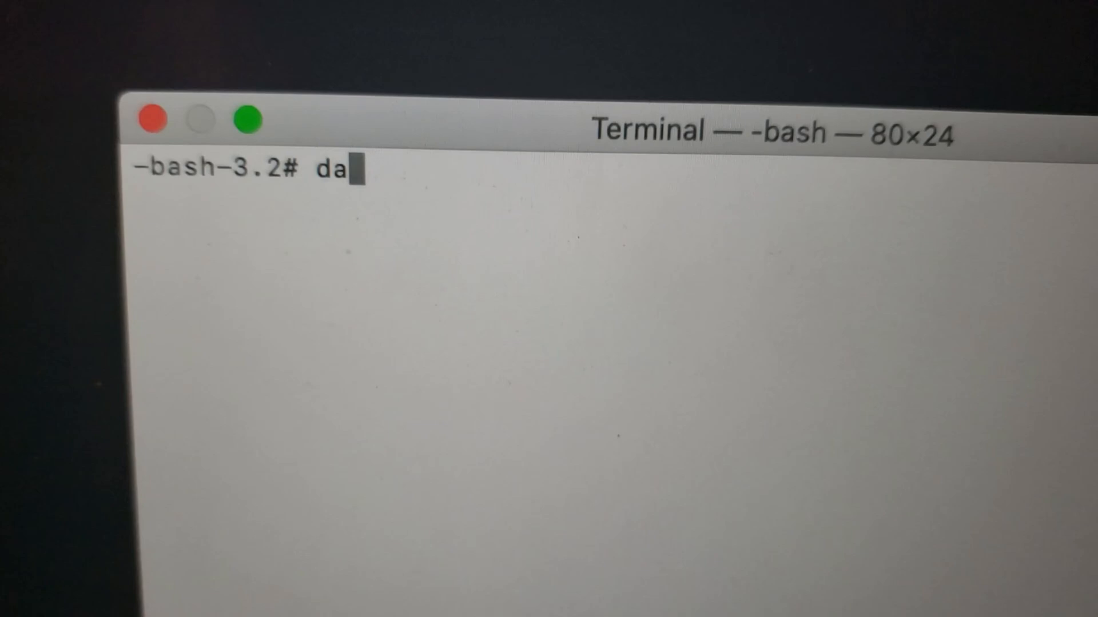
text(te)
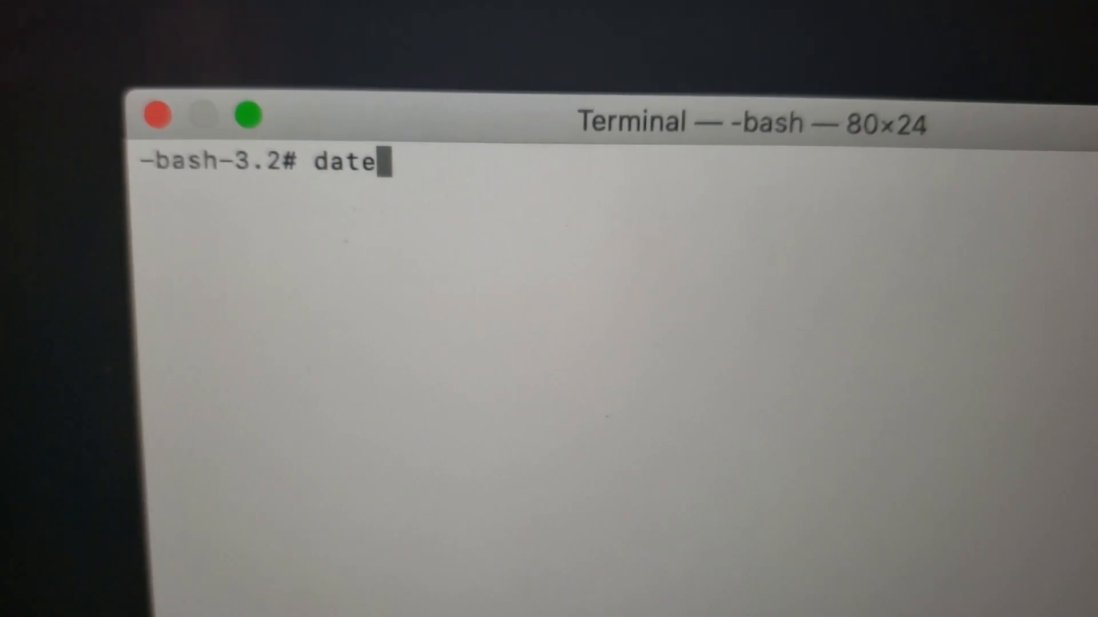
key(Return)
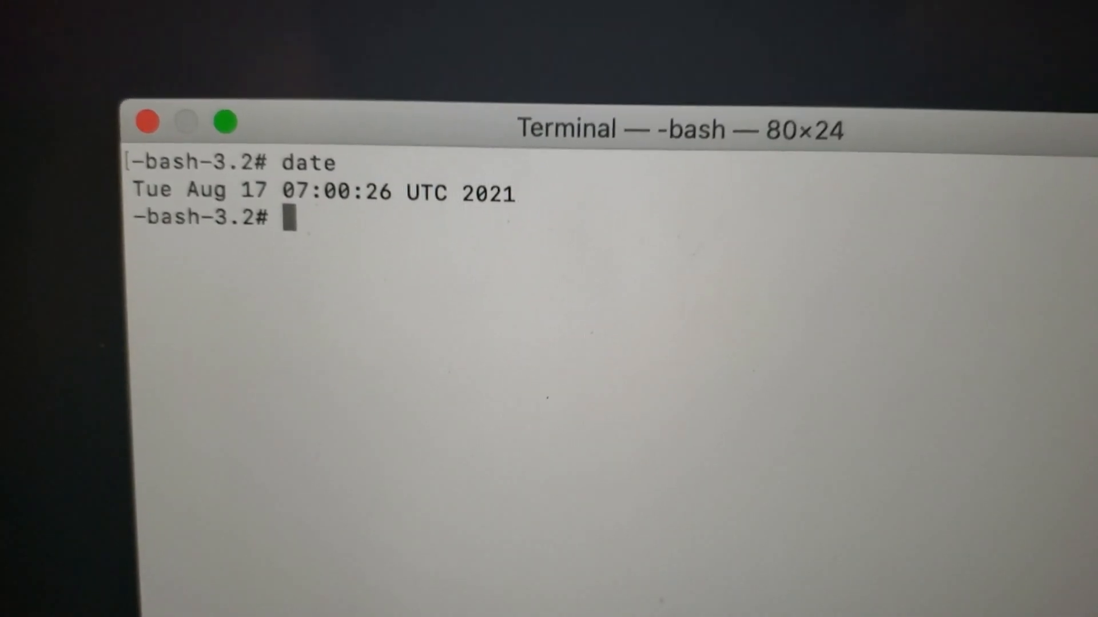
text(1122)
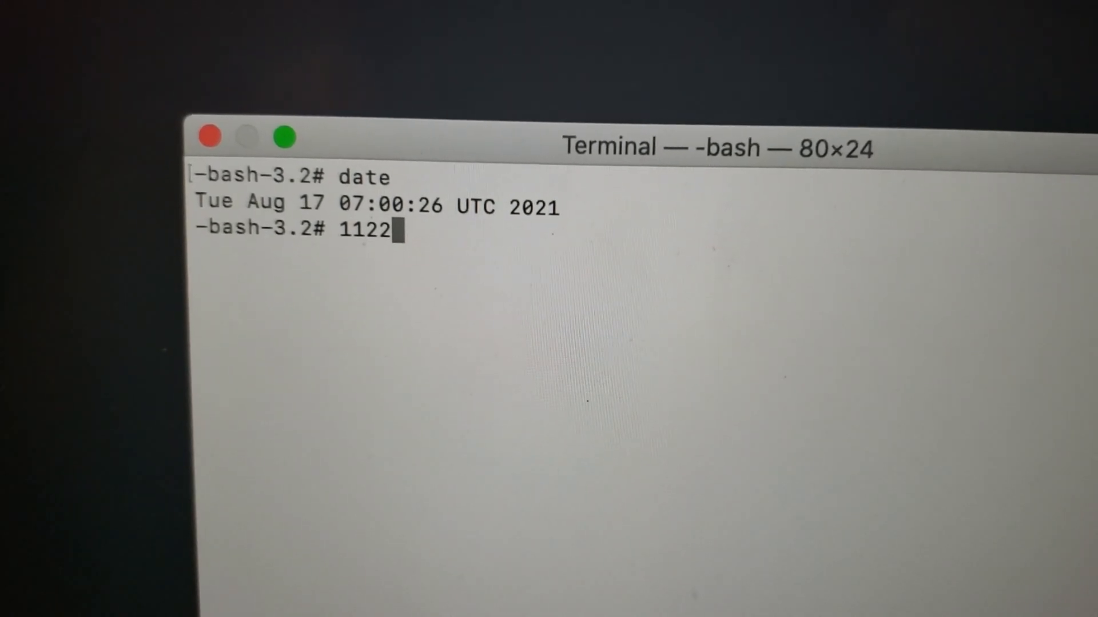
text(1314)
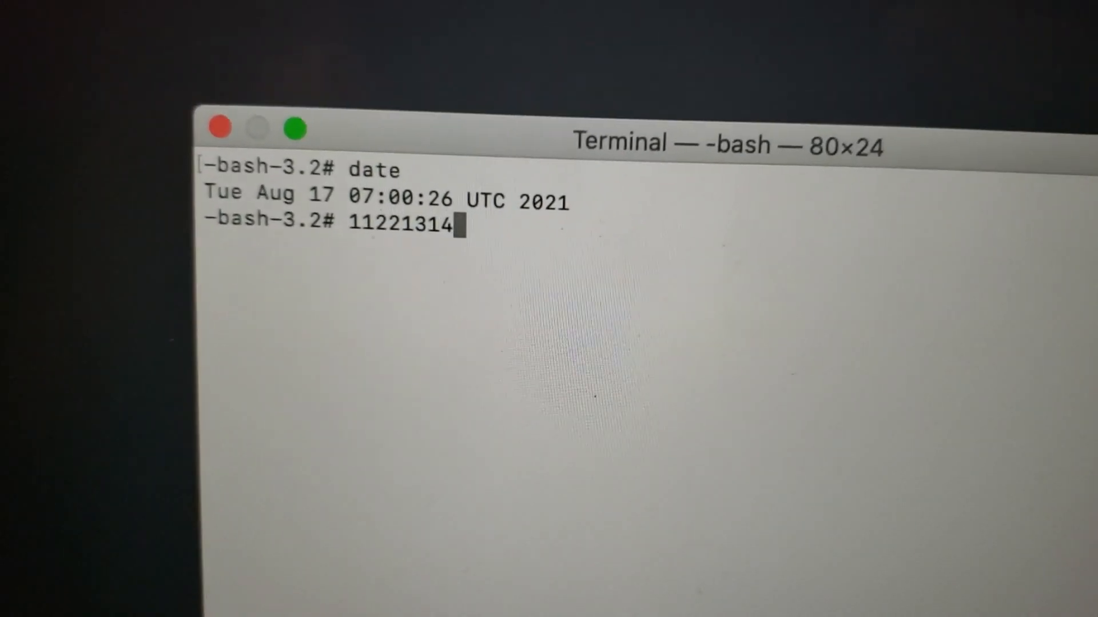
text(16)
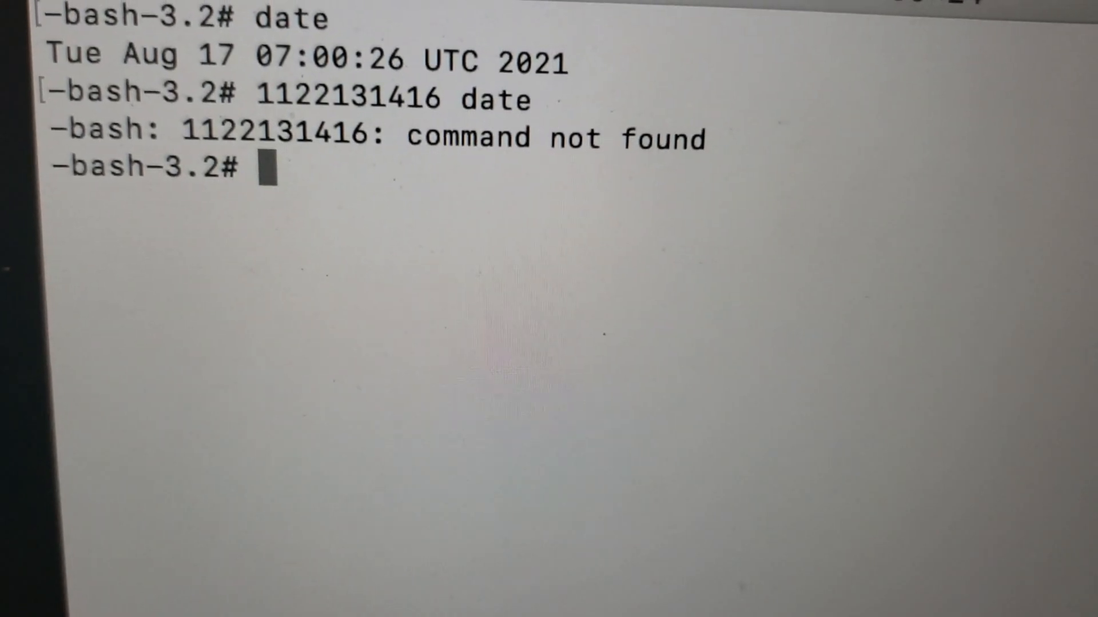
text(date 1112131)
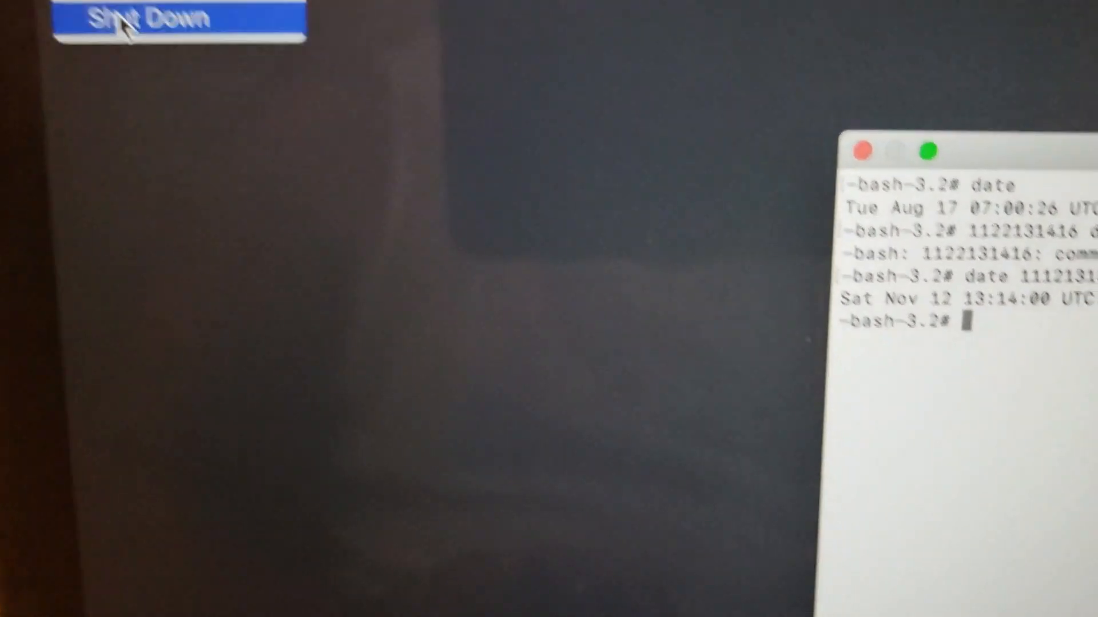
Shut down the Mac from the Apple menu after the date change
click(178, 20)
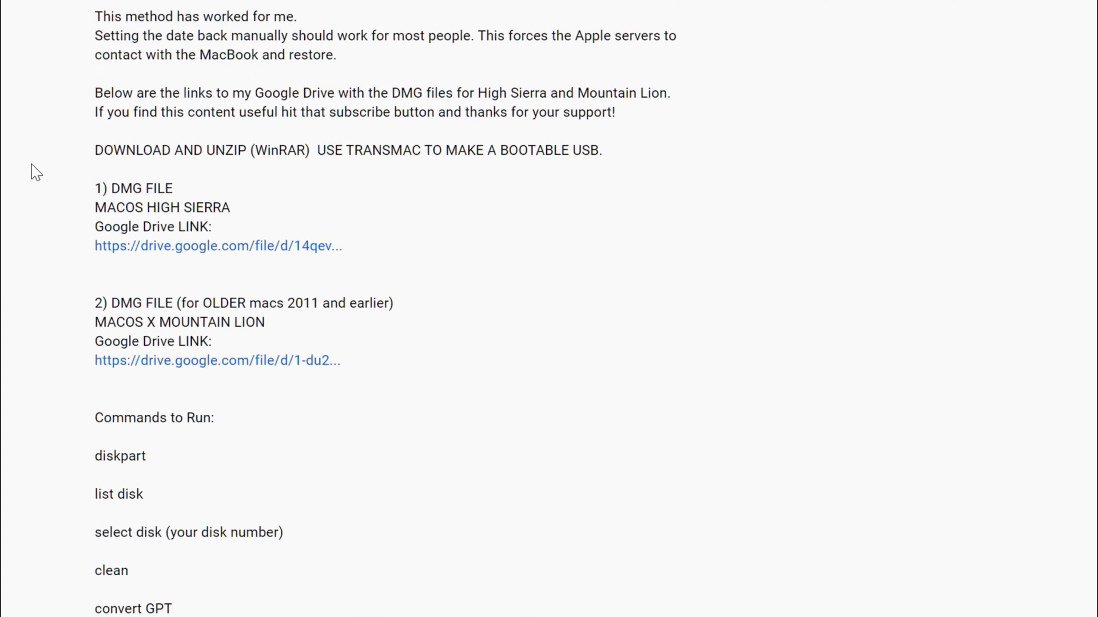
scroll(up, 3)
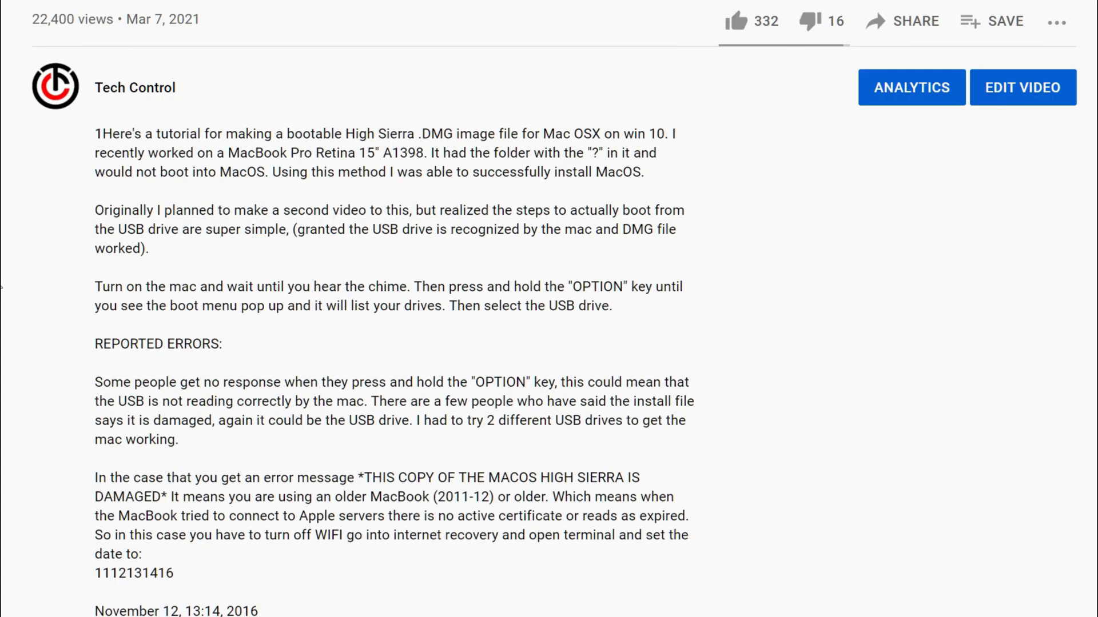
scroll(down, 3)
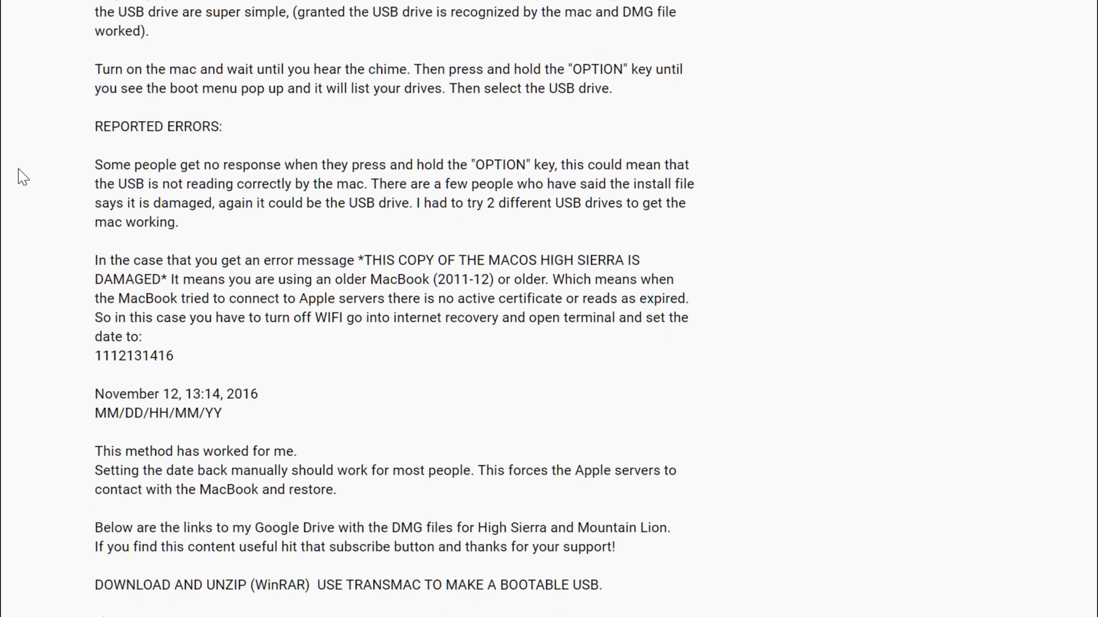
scroll(down, 3)
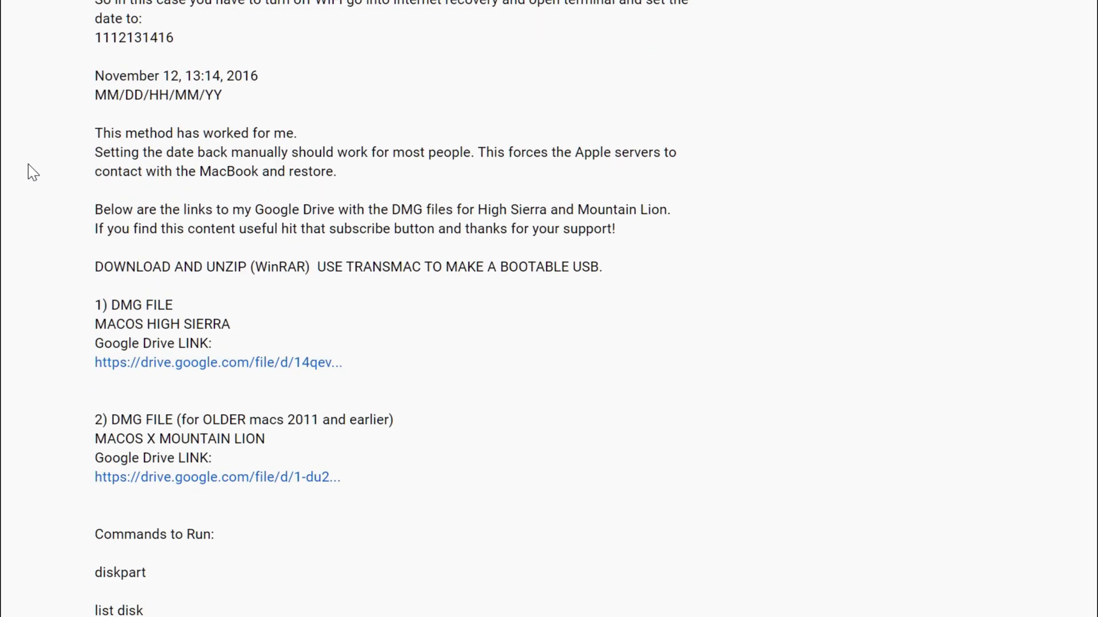